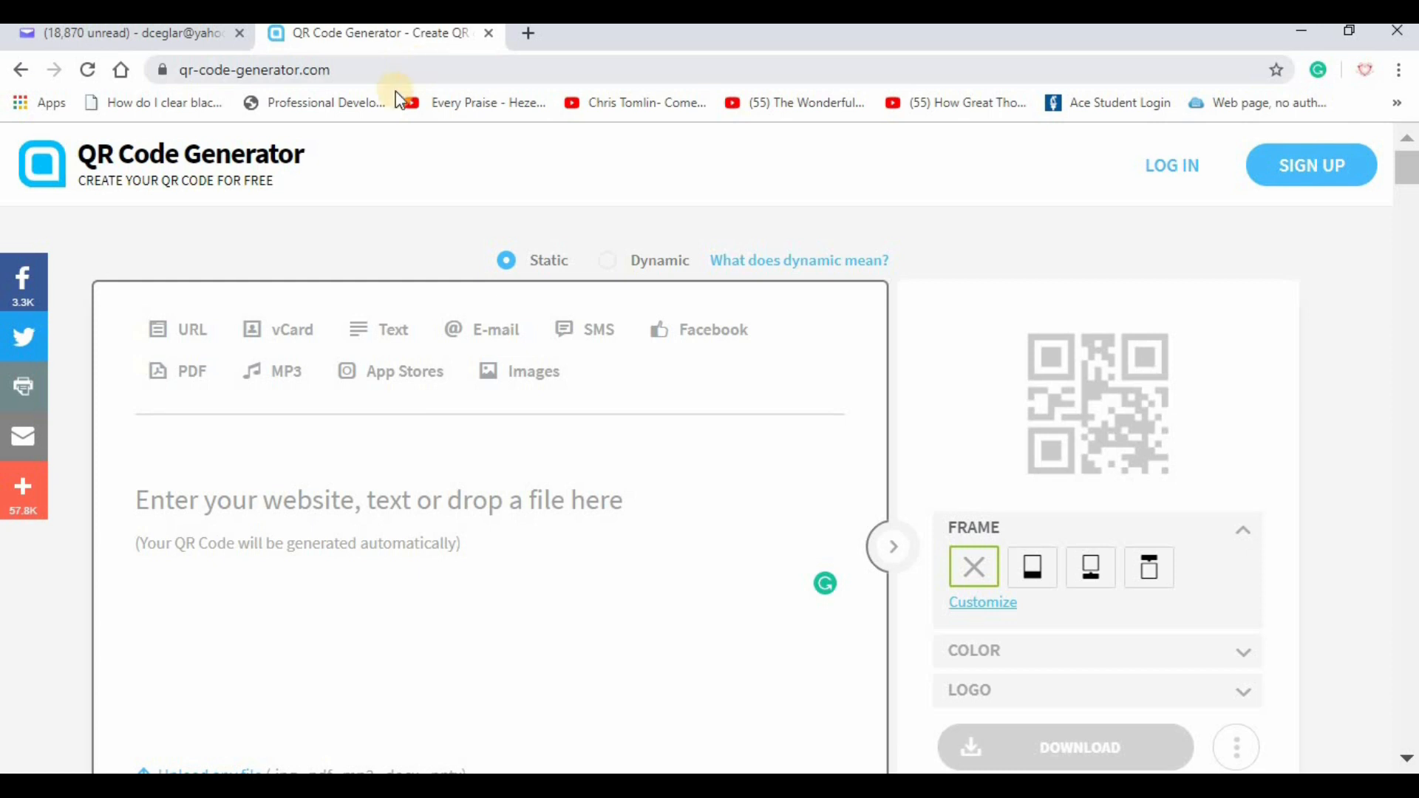
{"action": "mouse_move", "coordinate": [391, 69]}
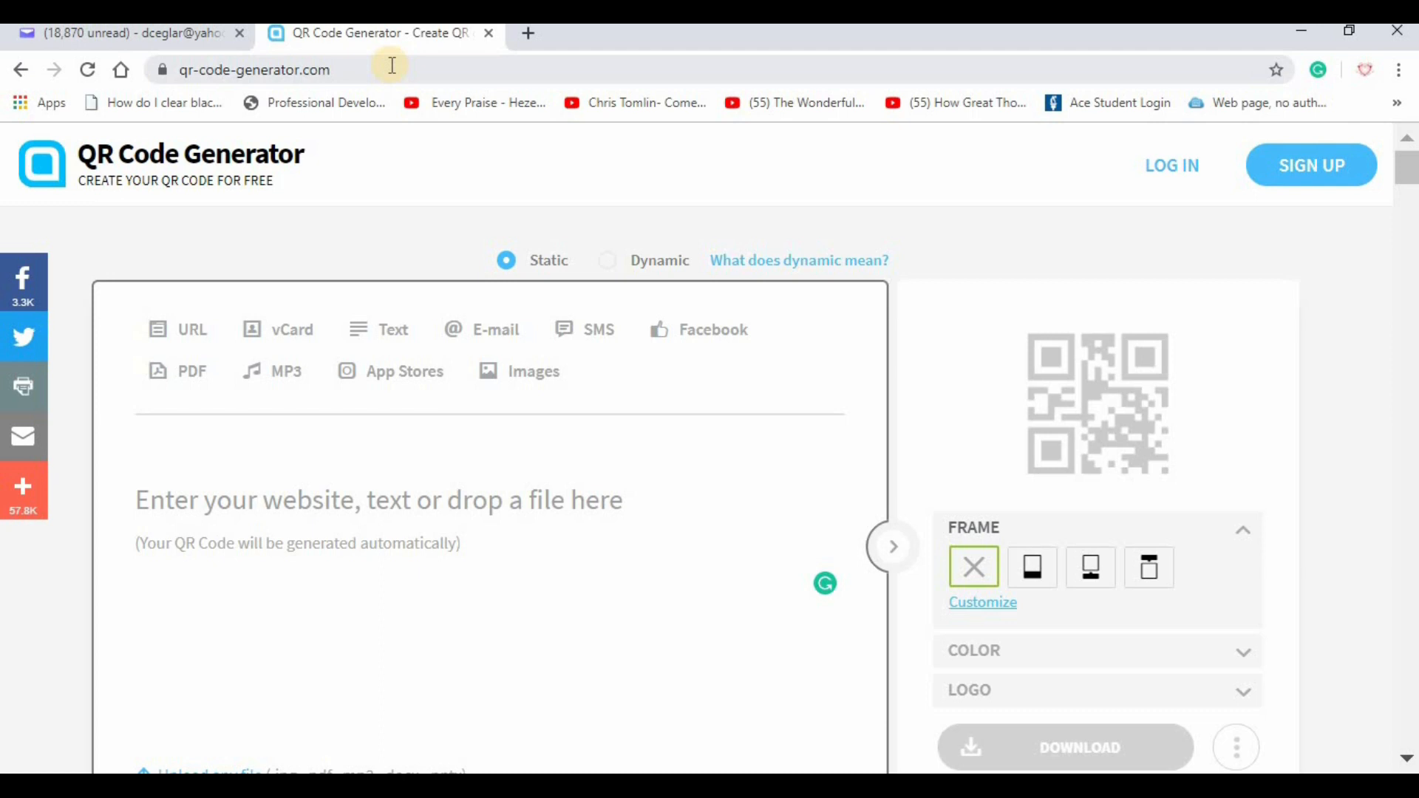
{"action": "mouse_move", "coordinate": [851, 439]}
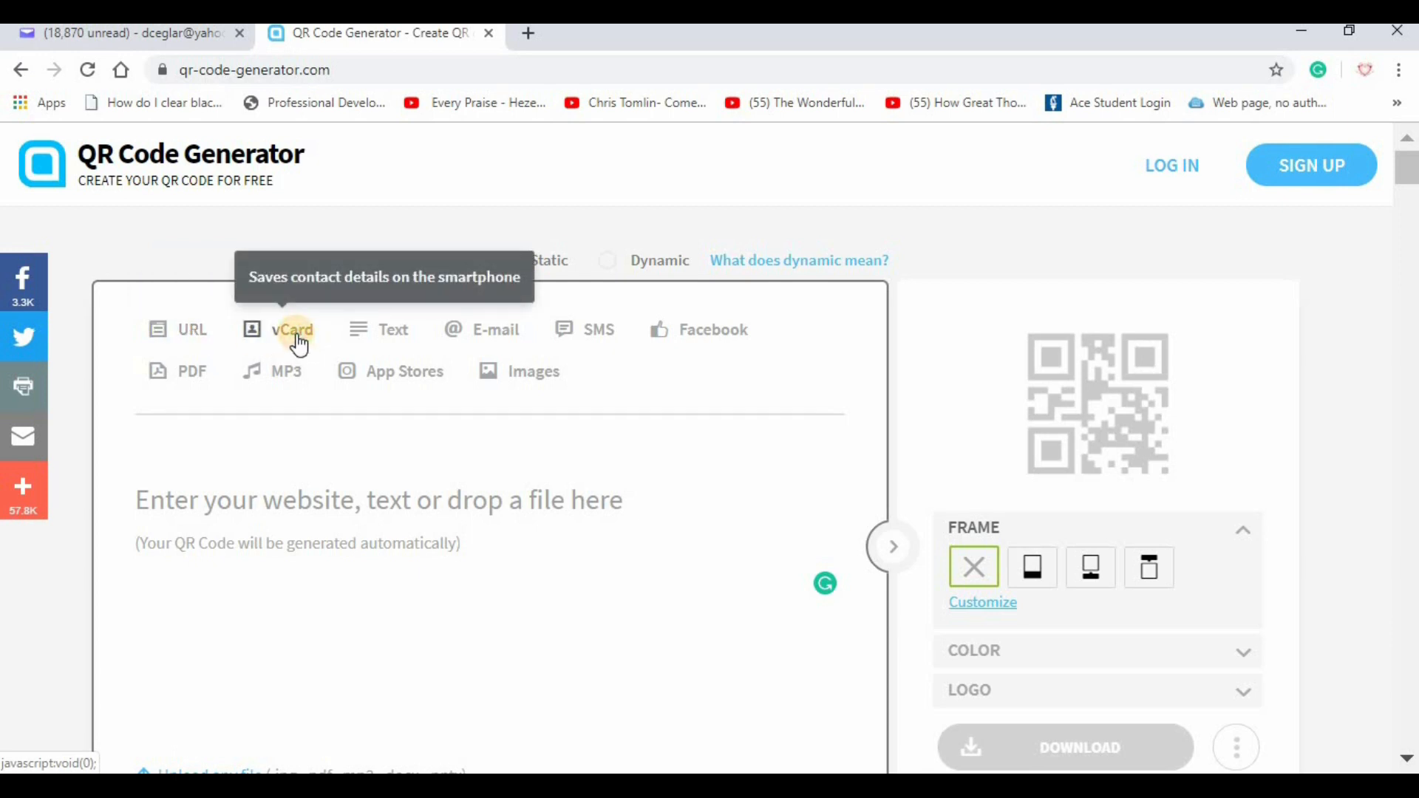
Switch to the vCard tab and scroll through the empty contact-card form
{"action": "left_click", "coordinate": [293, 330]}
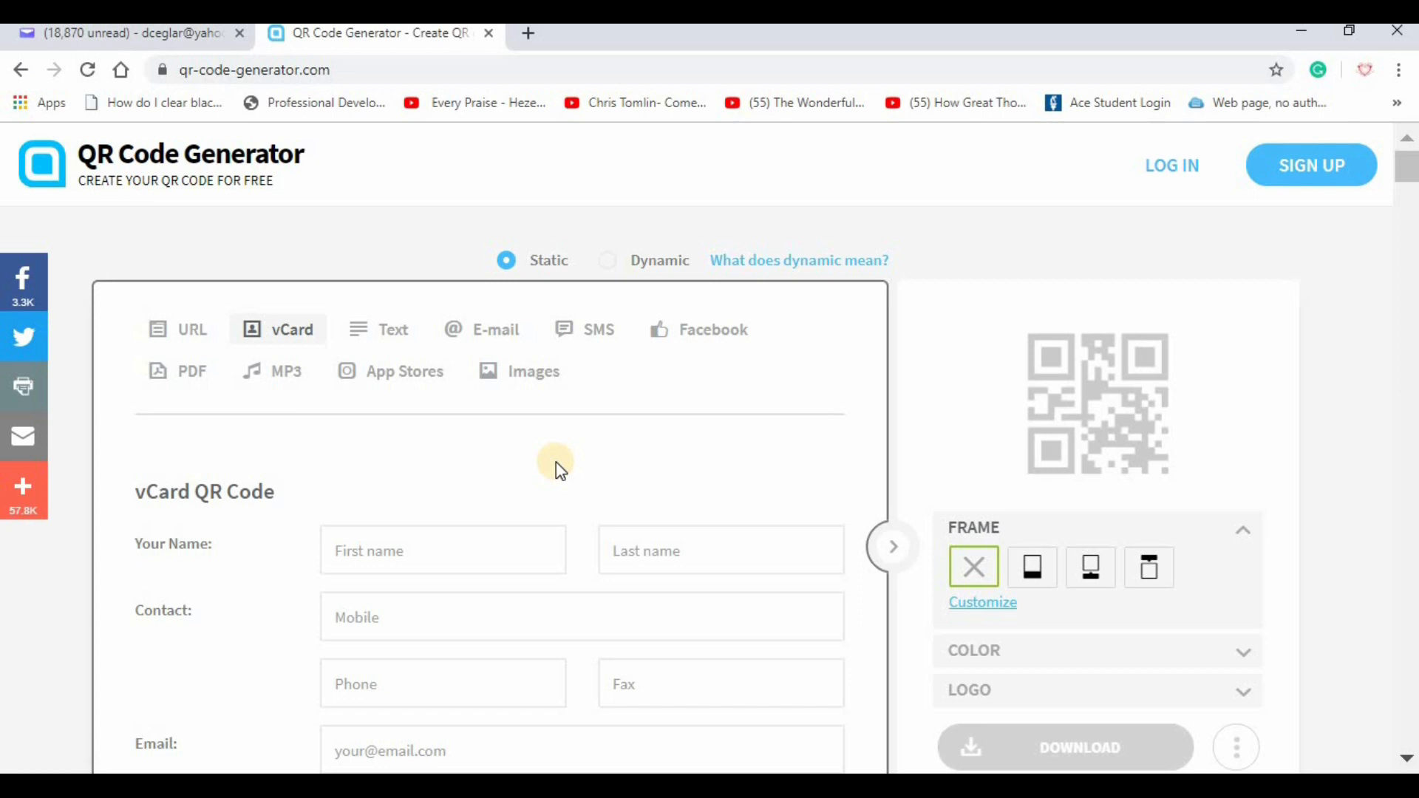
{"action": "scroll", "scroll_direction": "down", "scroll_amount": 3}
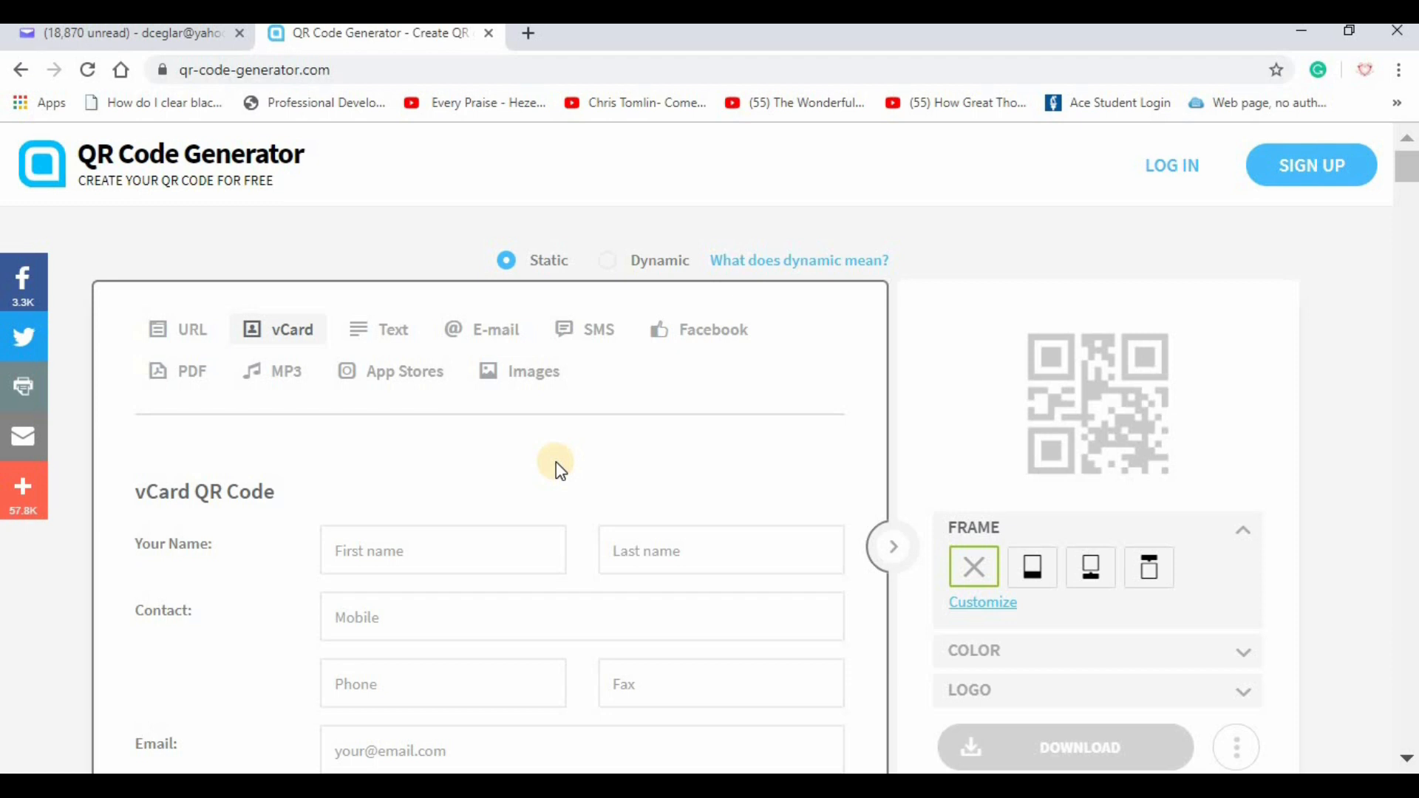
{"action": "mouse_move", "coordinate": [181, 328]}
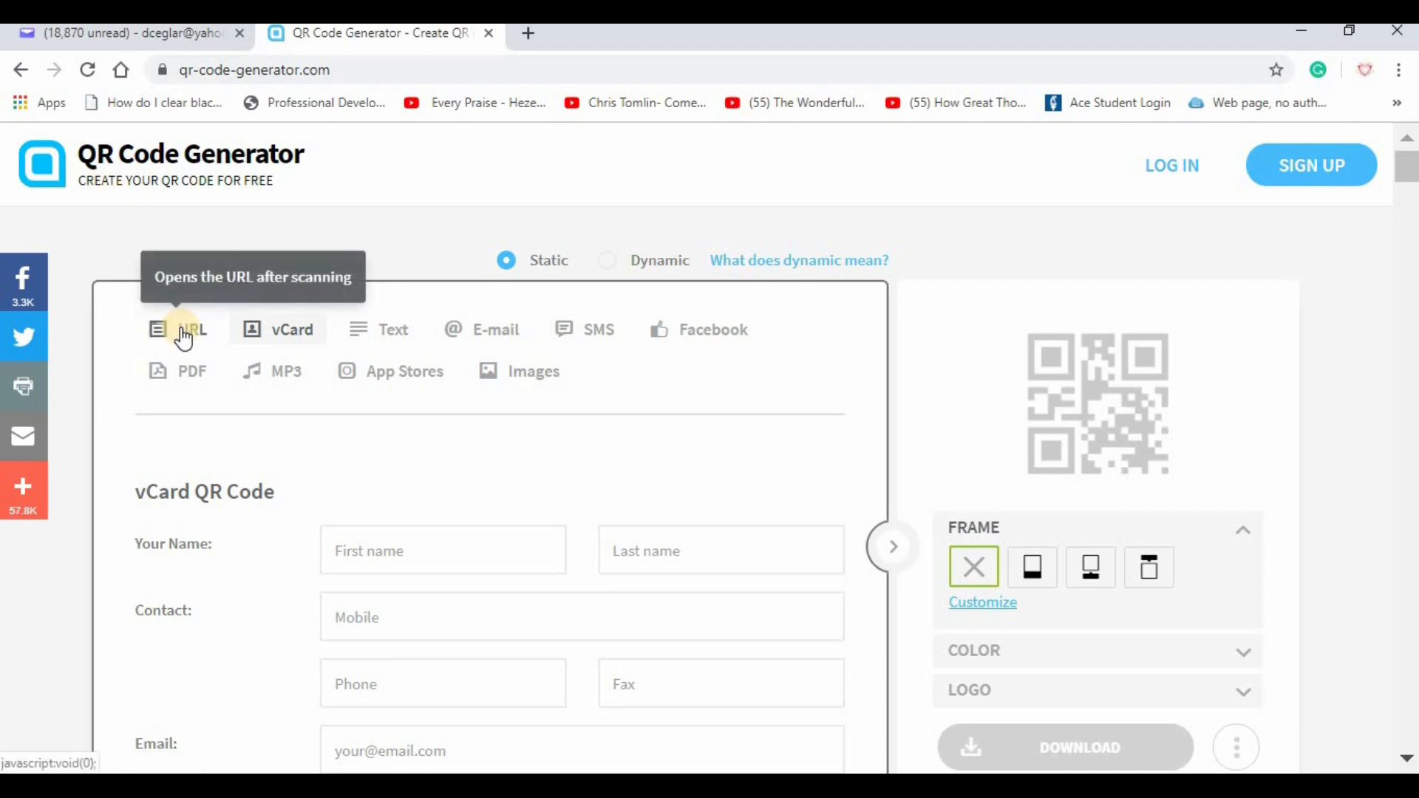
{"action": "left_click", "coordinate": [182, 329]}
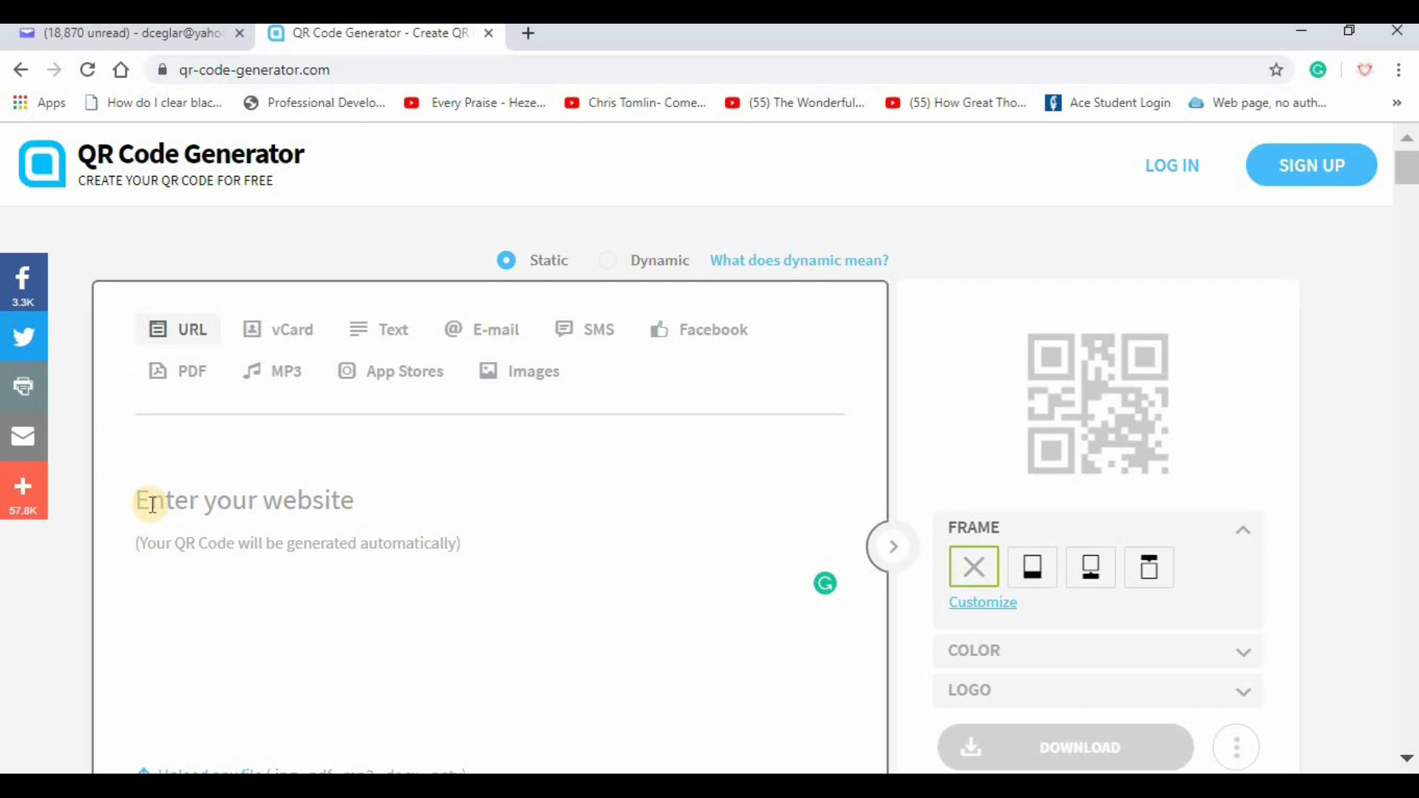
{"action": "type", "text": "tel:"}
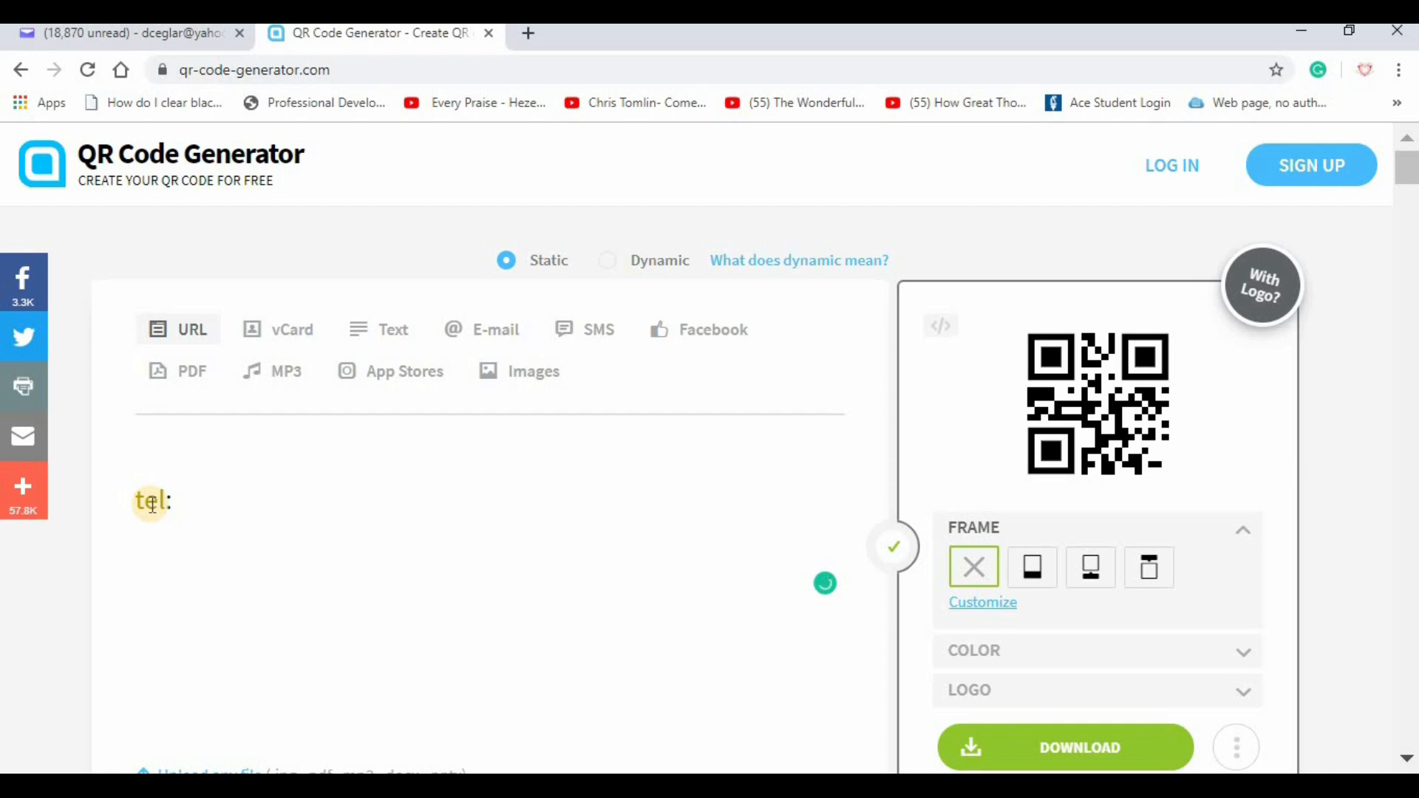
{"action": "type", "text": "1-"}
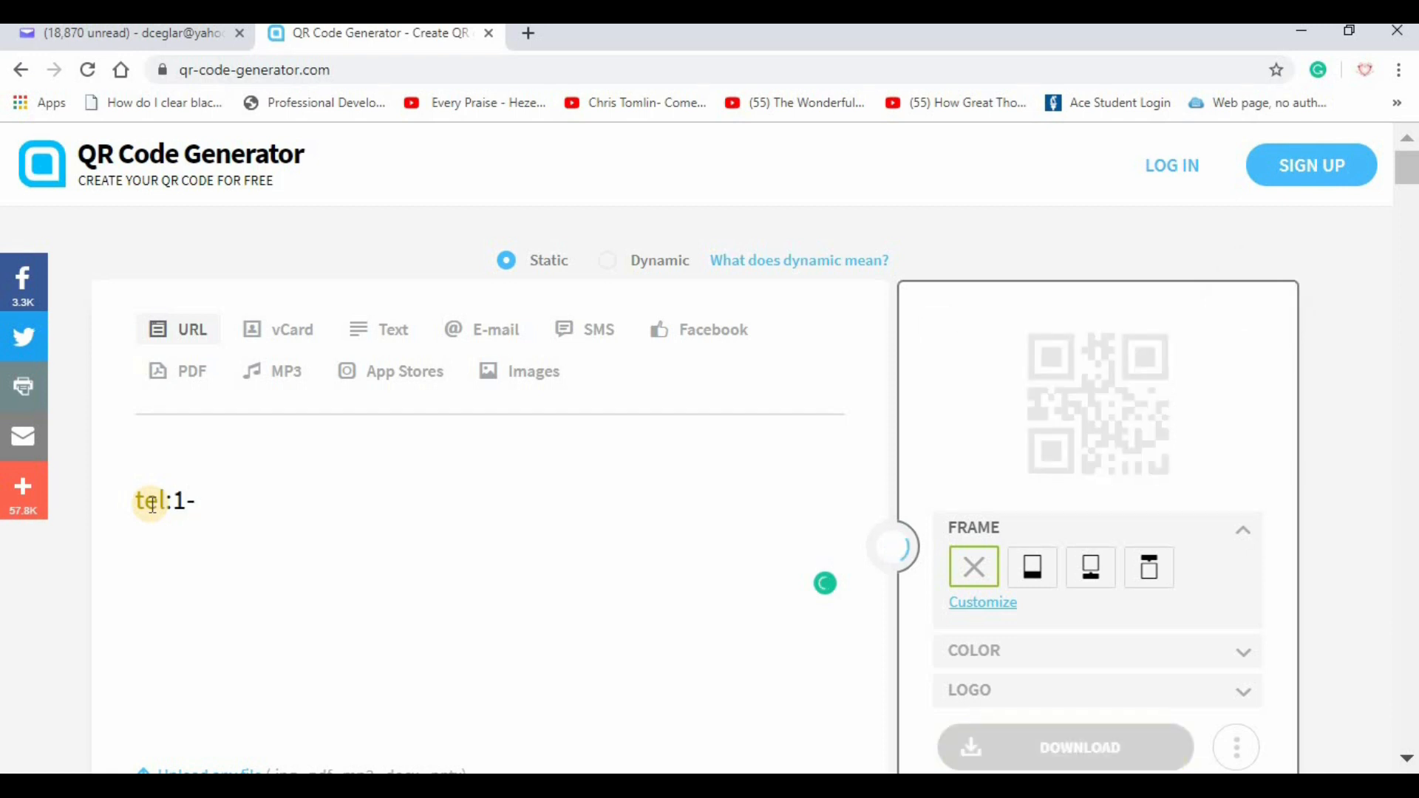
{"action": "type", "text": "-"}
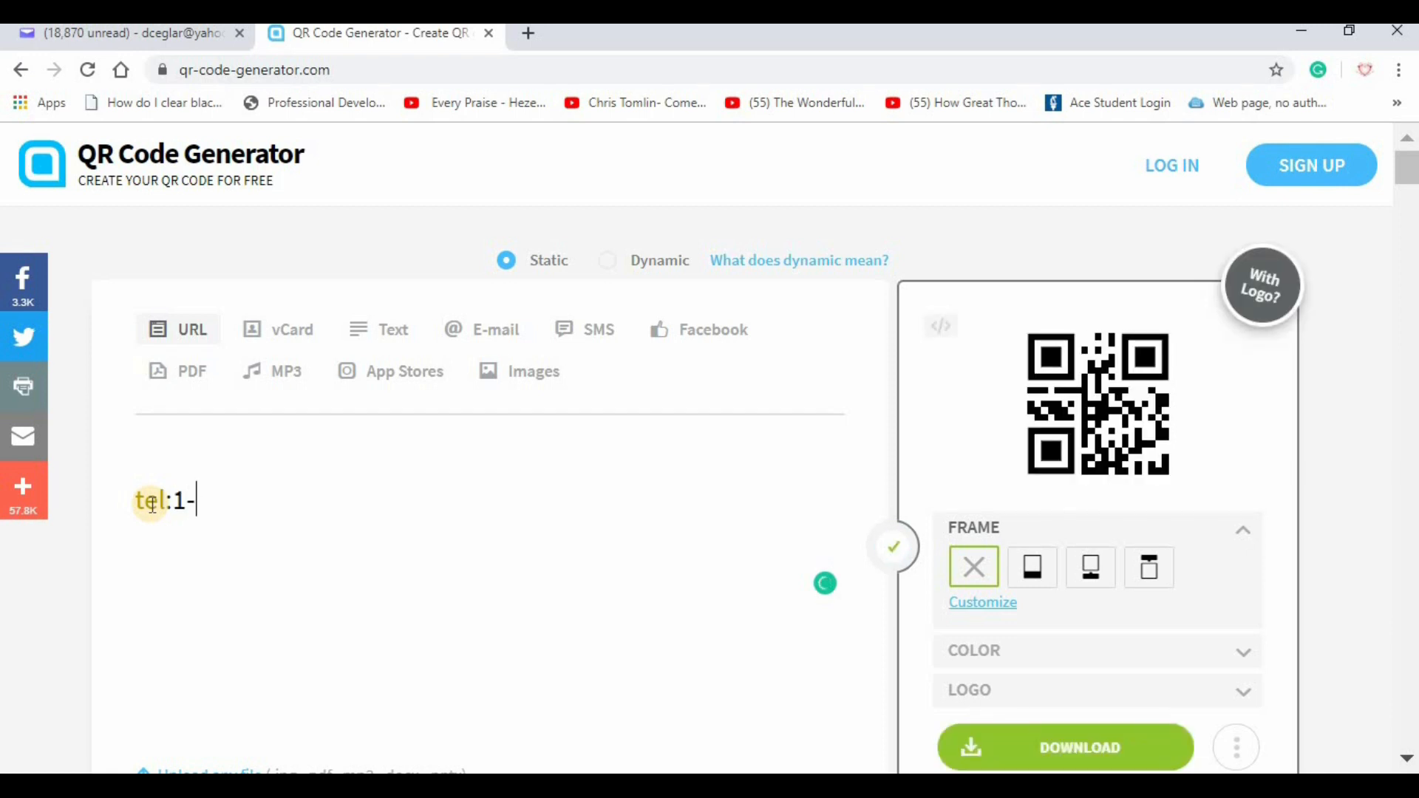
{"action": "type", "text": "606"}
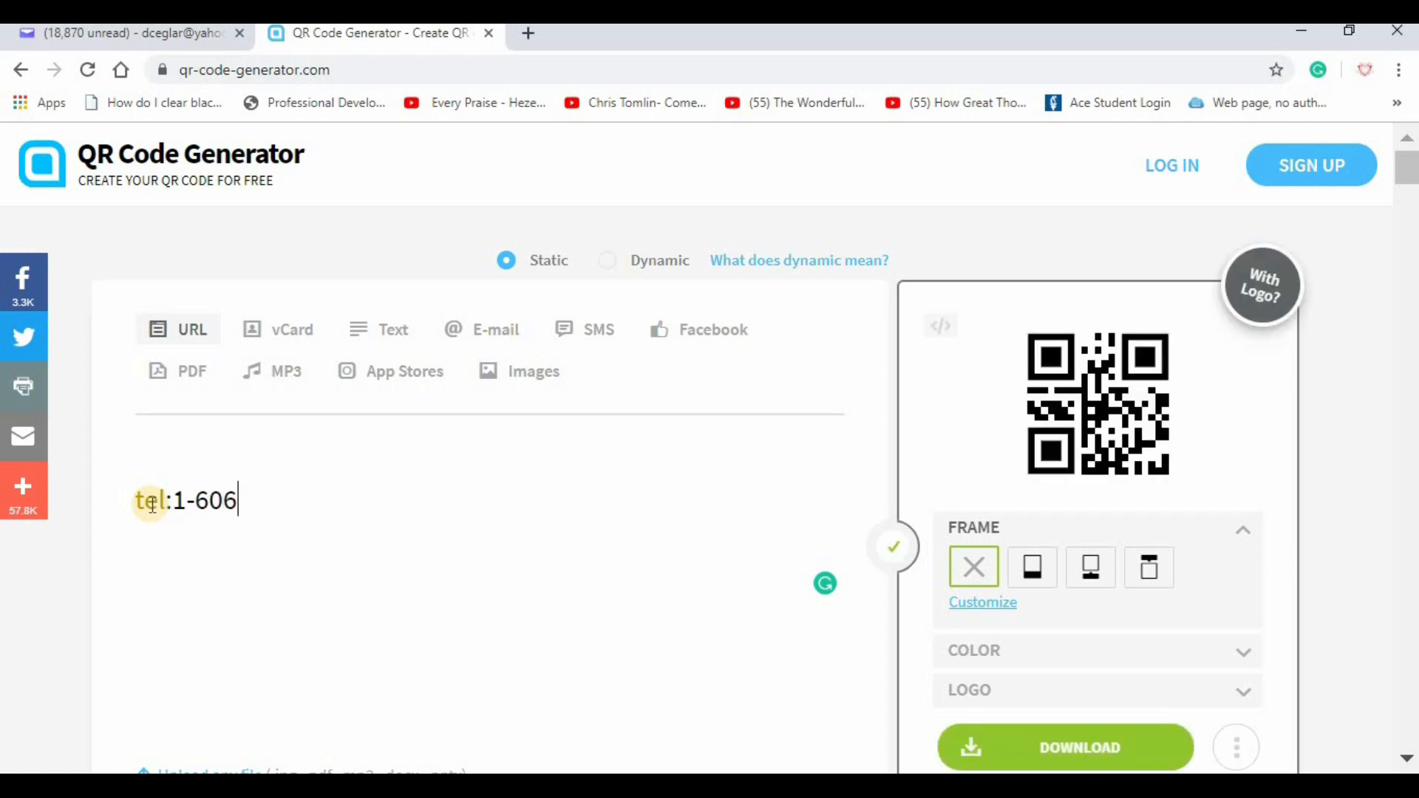
{"action": "type", "text": "-"}
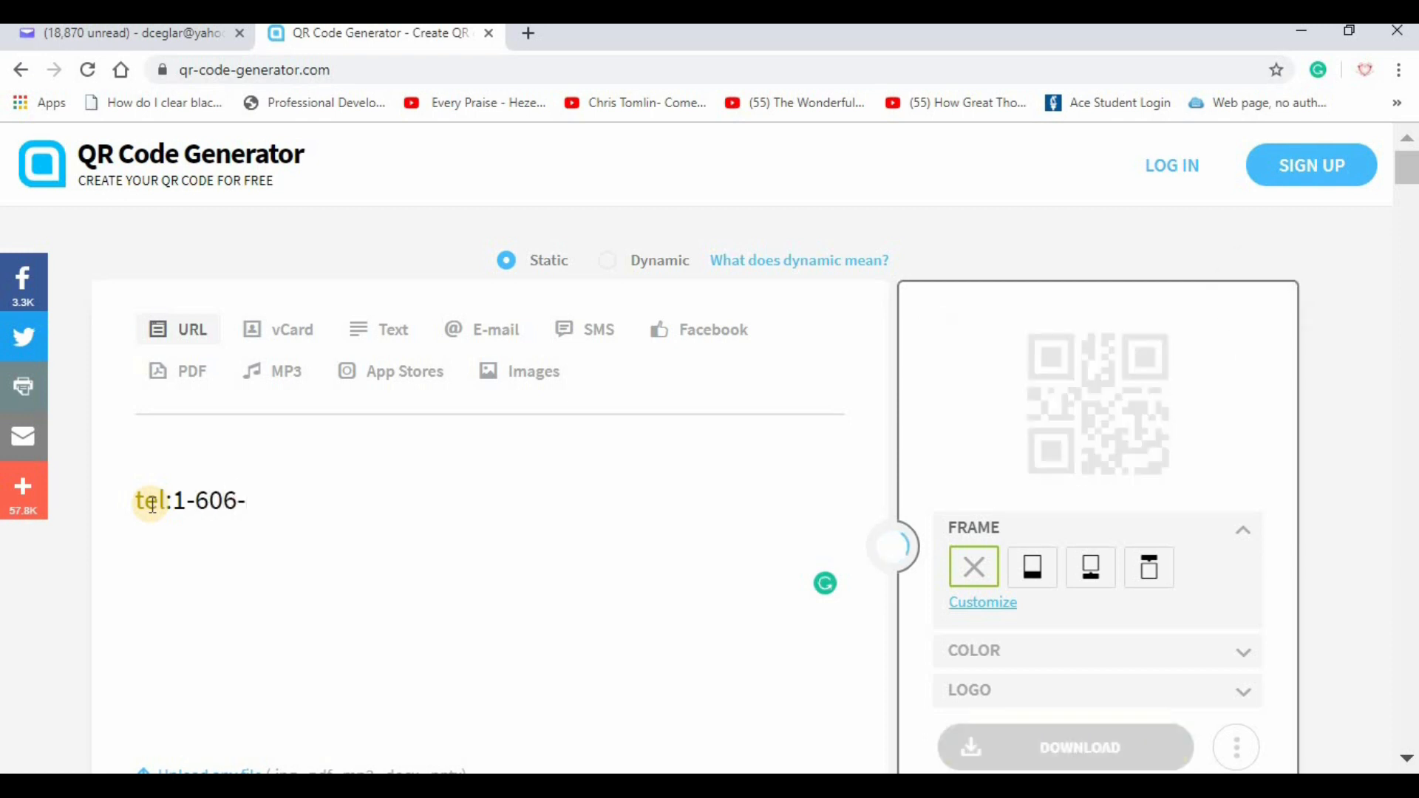
{"action": "type", "text": "555-"}
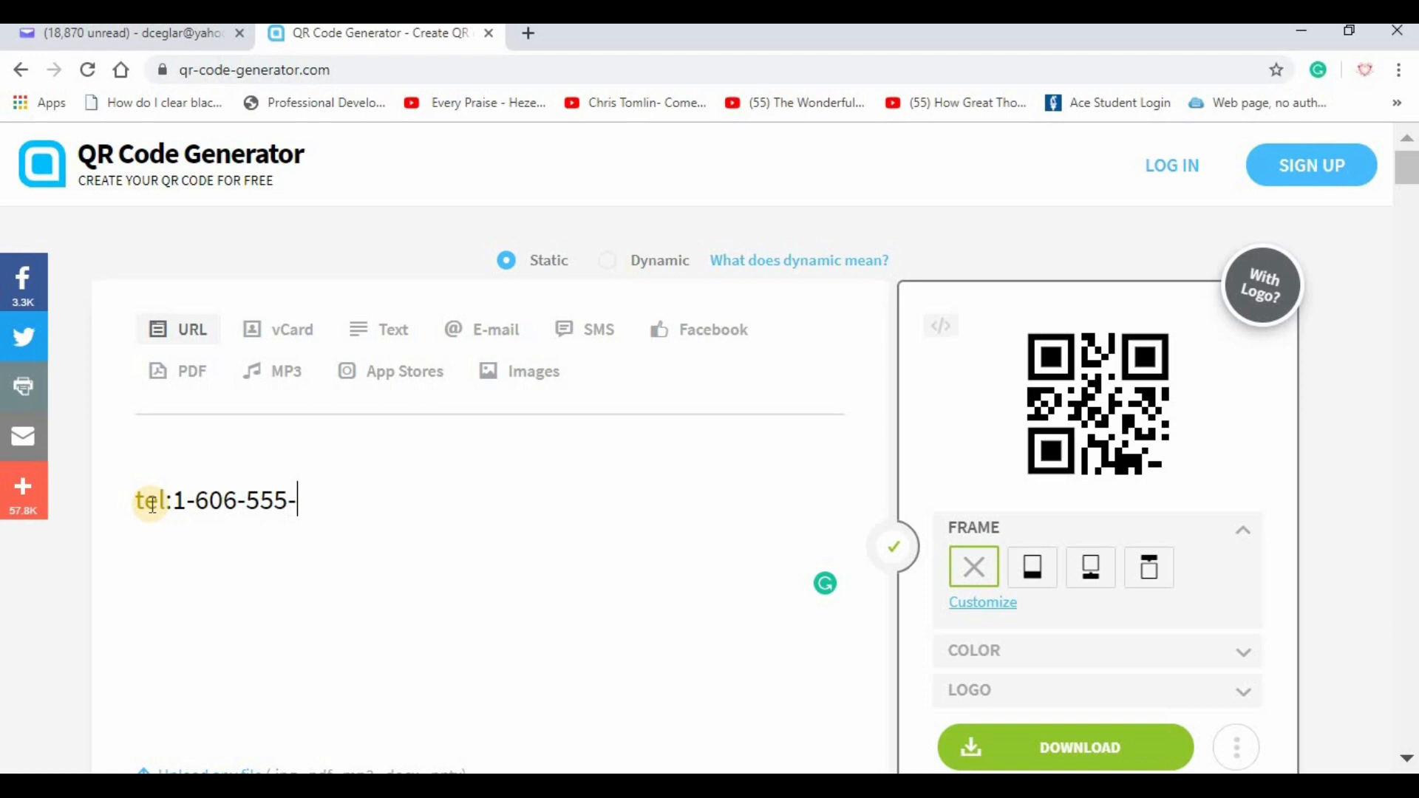
{"action": "type", "text": "1212"}
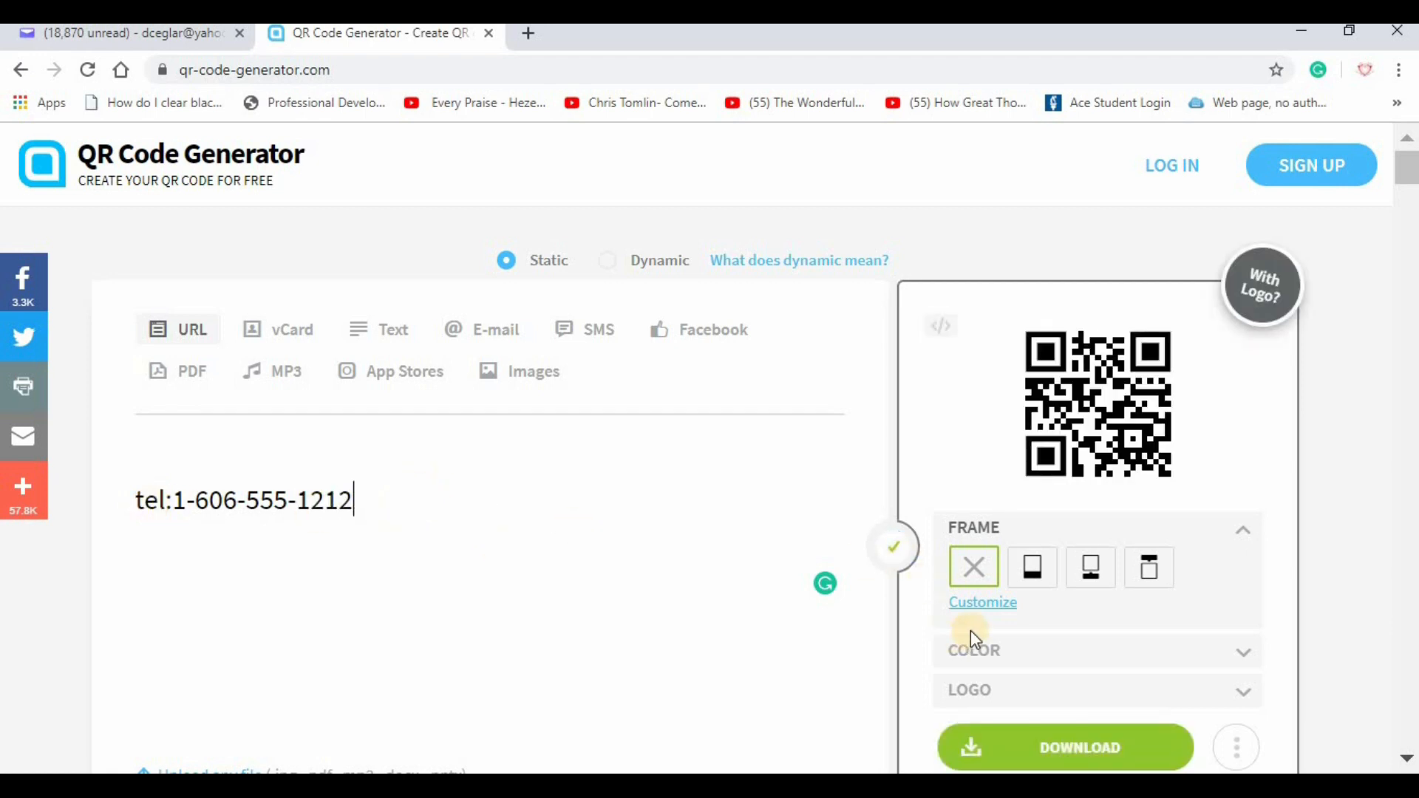
Download the phone-number QR code as a PNG with the green DOWNLOAD button
{"action": "left_click", "coordinate": [1065, 746]}
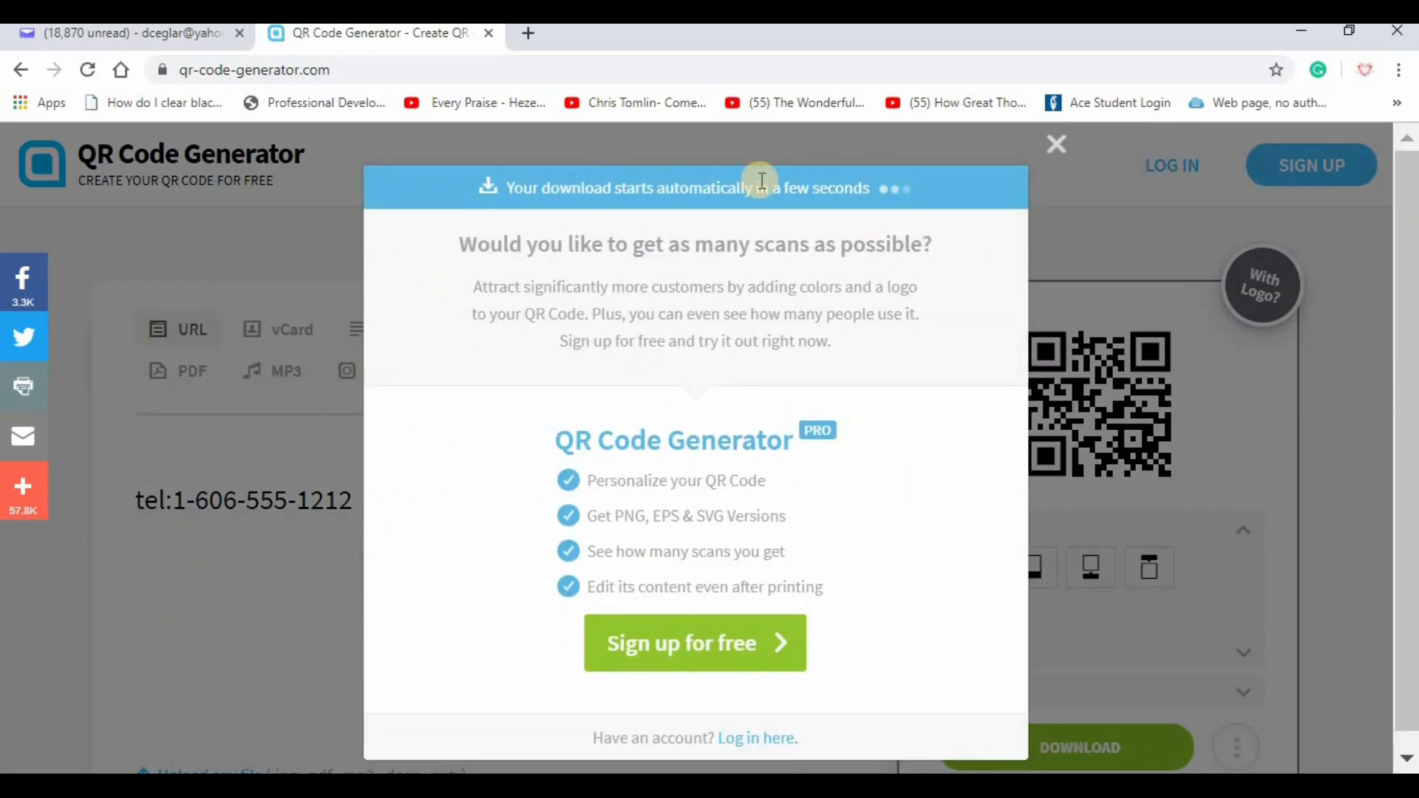
{"action": "mouse_move", "coordinate": [715, 371]}
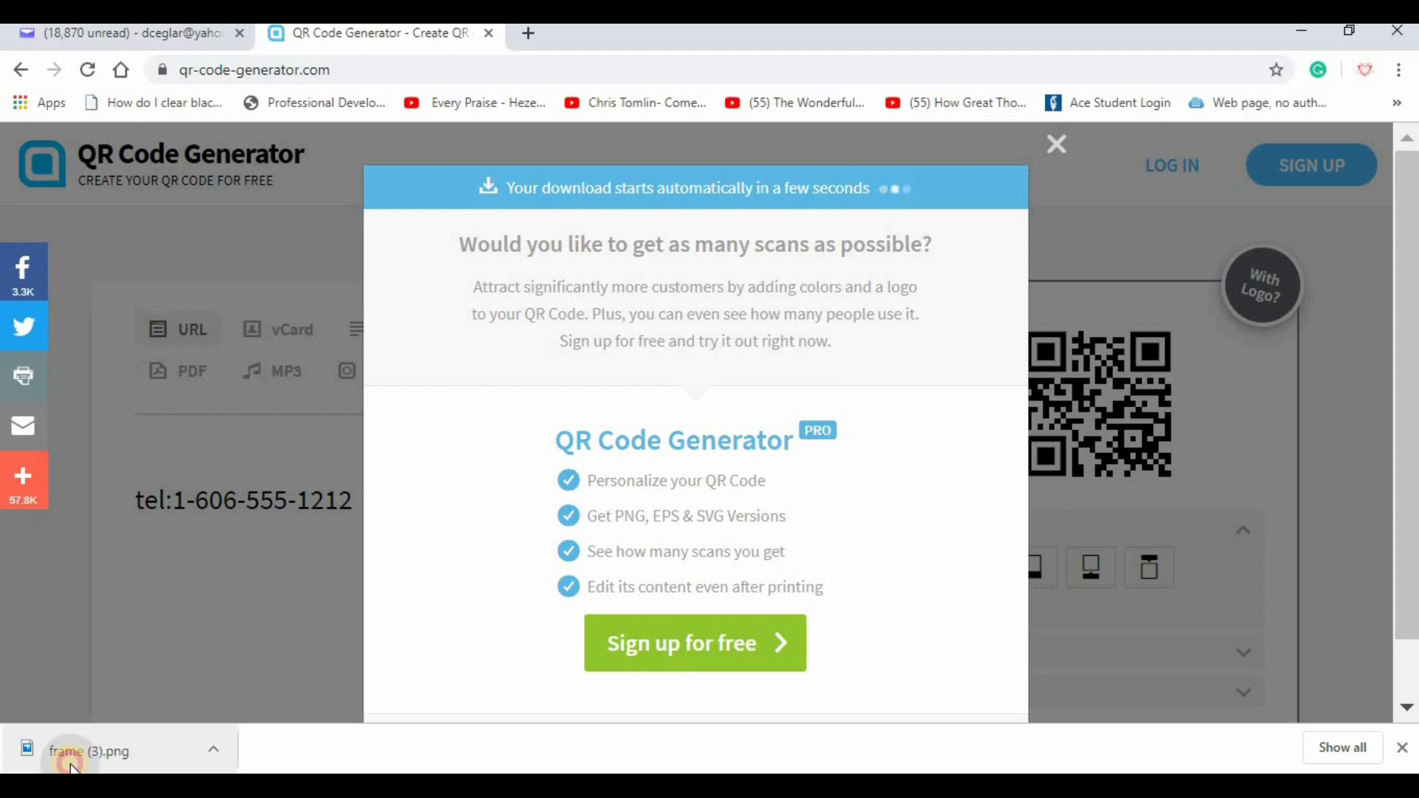
Open frame (3).png from Chrome's download bar
{"action": "left_click", "coordinate": [88, 751]}
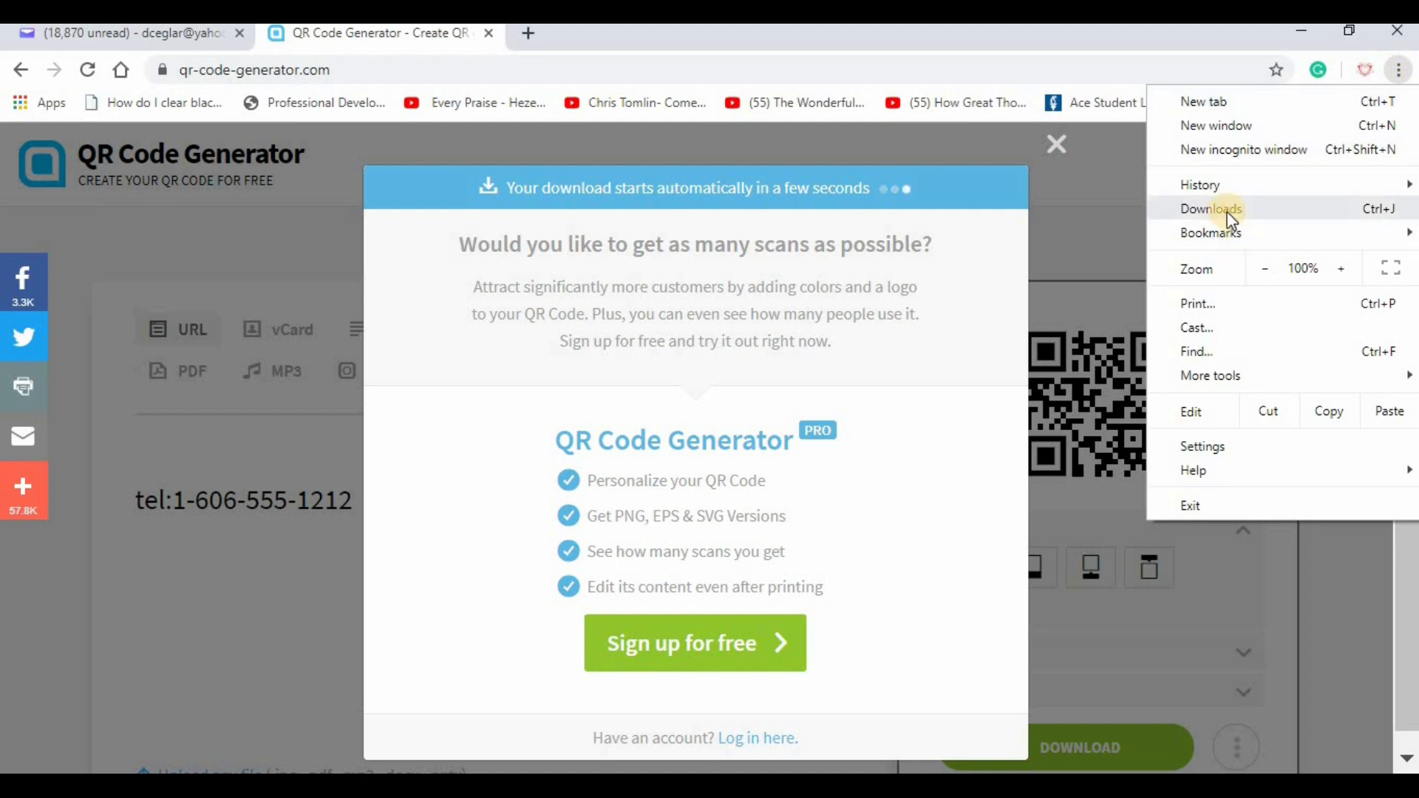
{"action": "mouse_move", "coordinate": [1245, 214]}
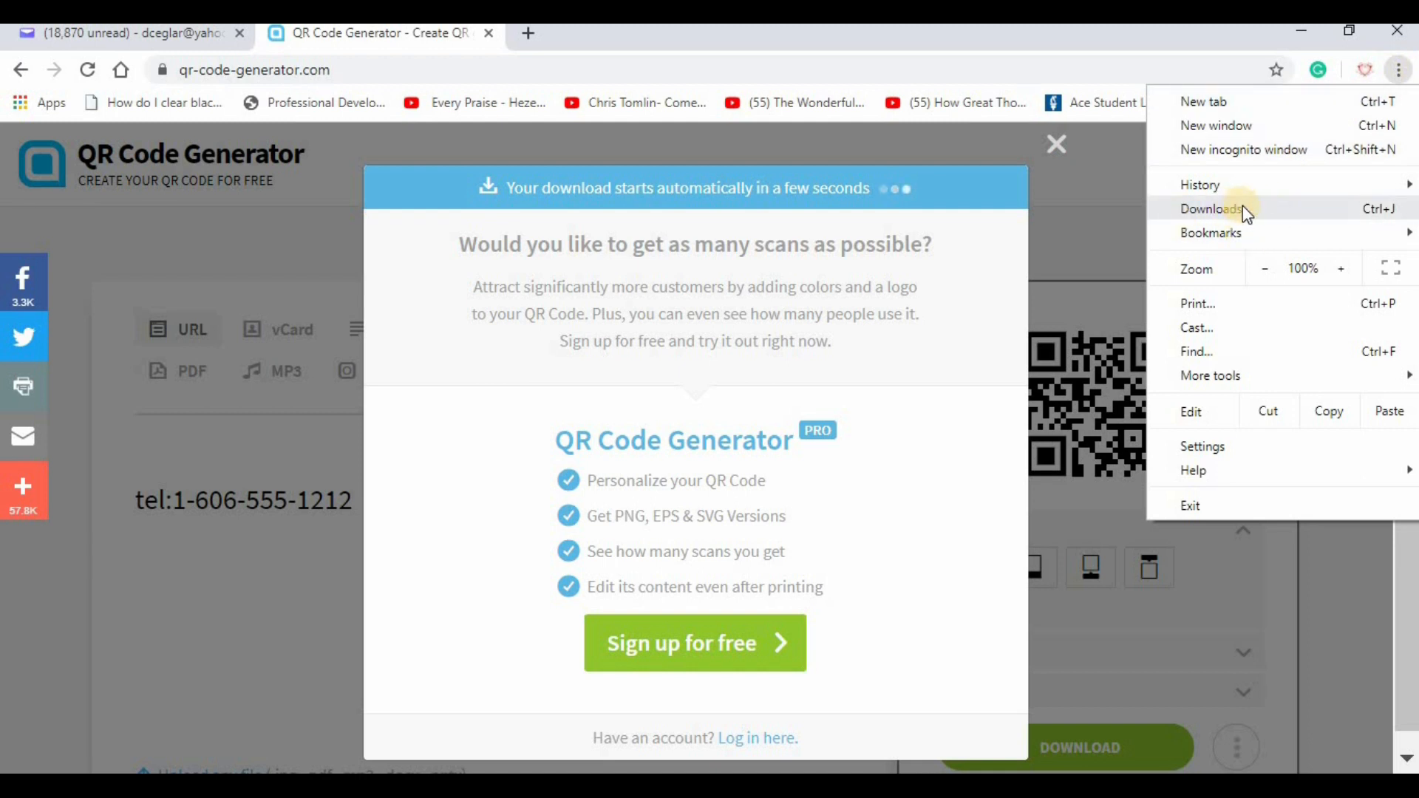